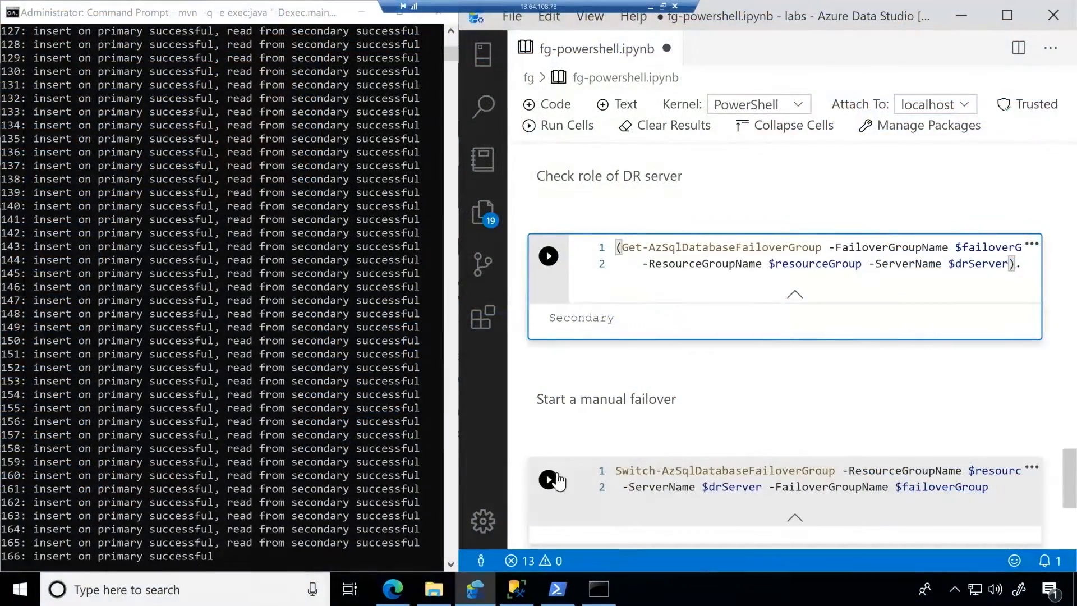
# Run the Switch-AzSqlDatabaseFailoverGroup cell to fail over to the DR server.
pyautogui.click(549, 479)
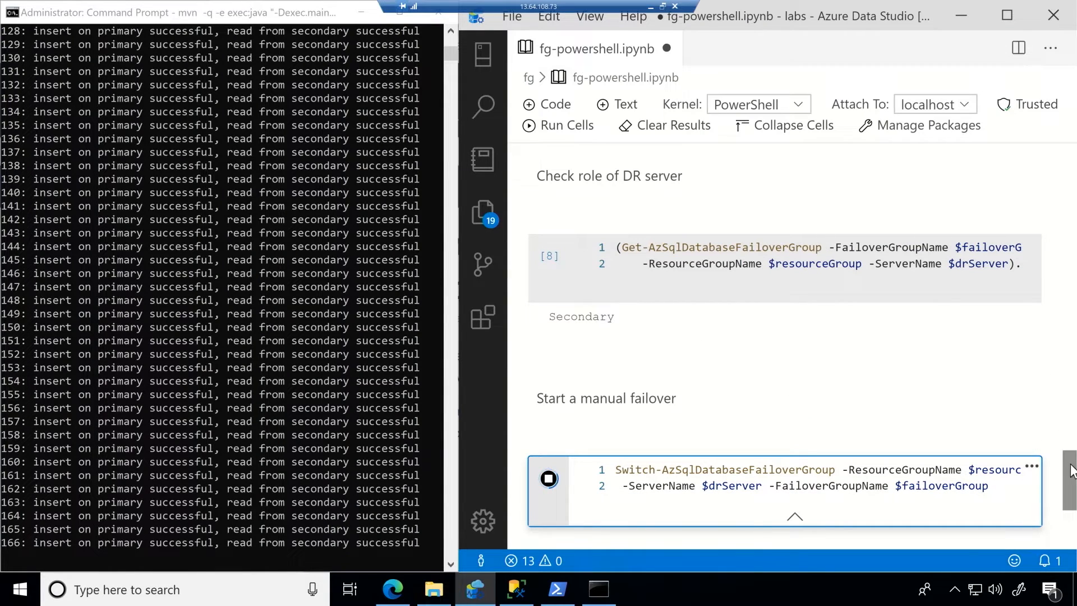
pyautogui.scroll(-3)
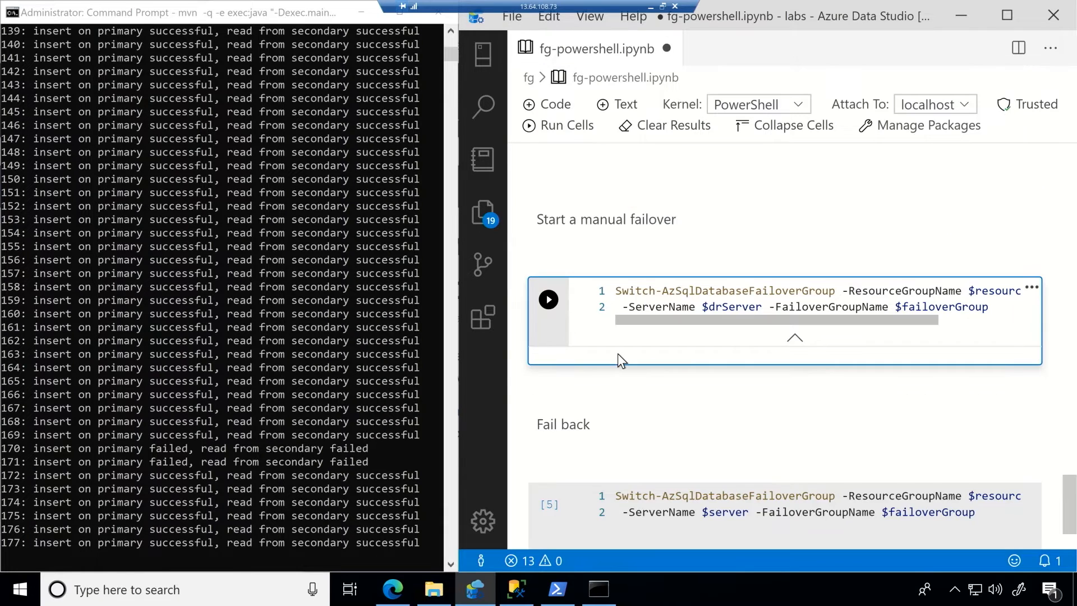
# Re-run the Get-AzSqlDatabaseFailoverGroup cell so the DR server reports Primary.
pyautogui.scroll(-3)
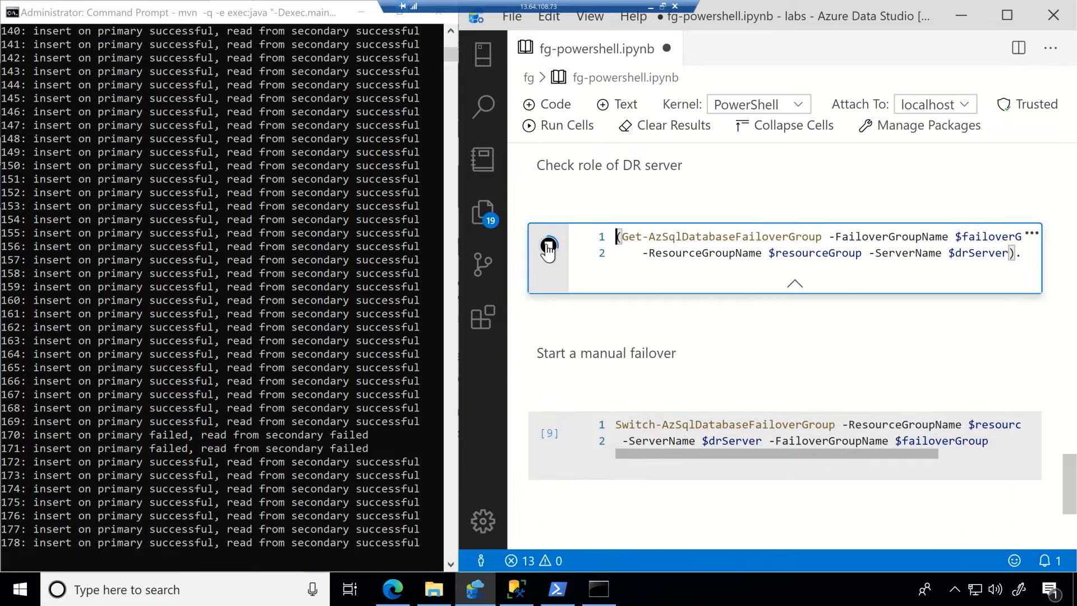
pyautogui.click(548, 246)
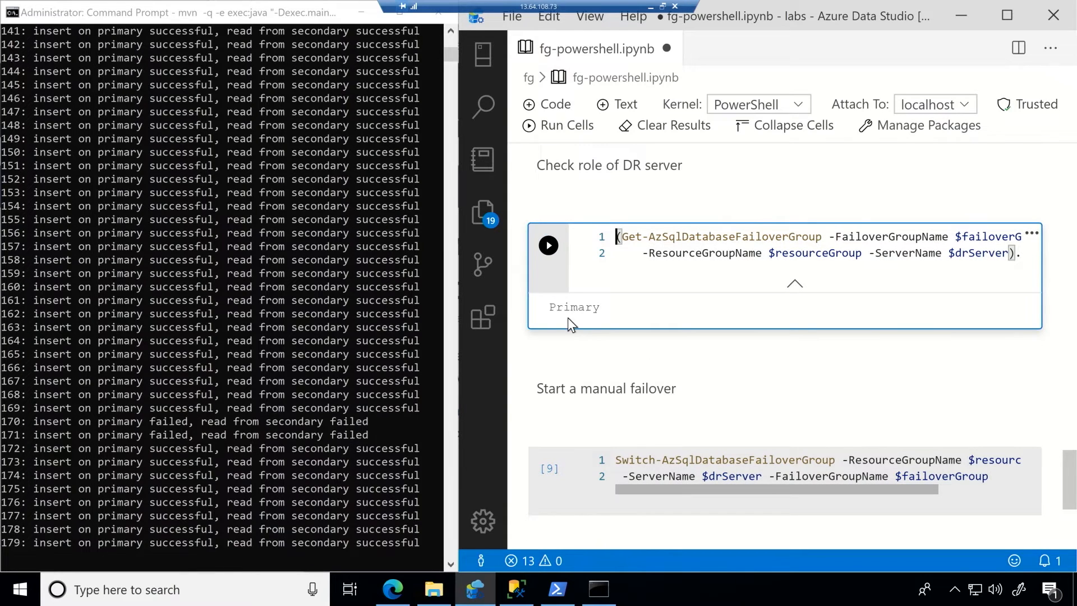
pyautogui.moveTo(518, 296)
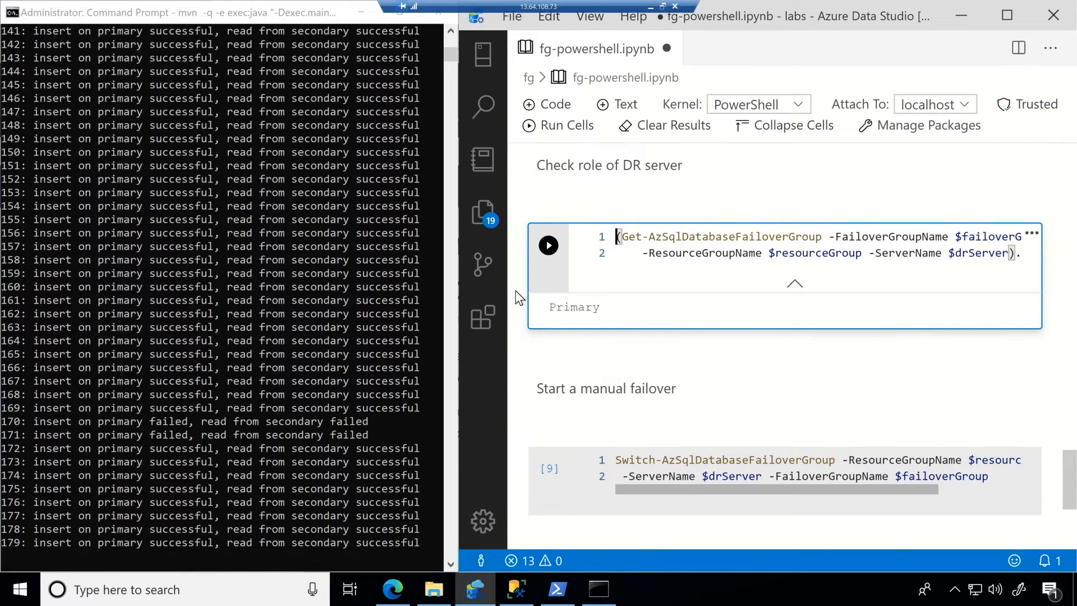